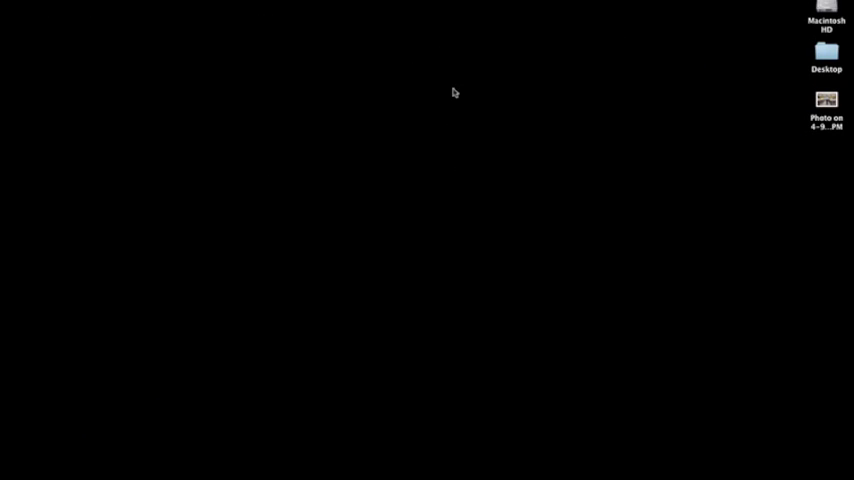
Open the classroom photo in Preview and drag its corner to shrink the window.
double_click(825, 99)
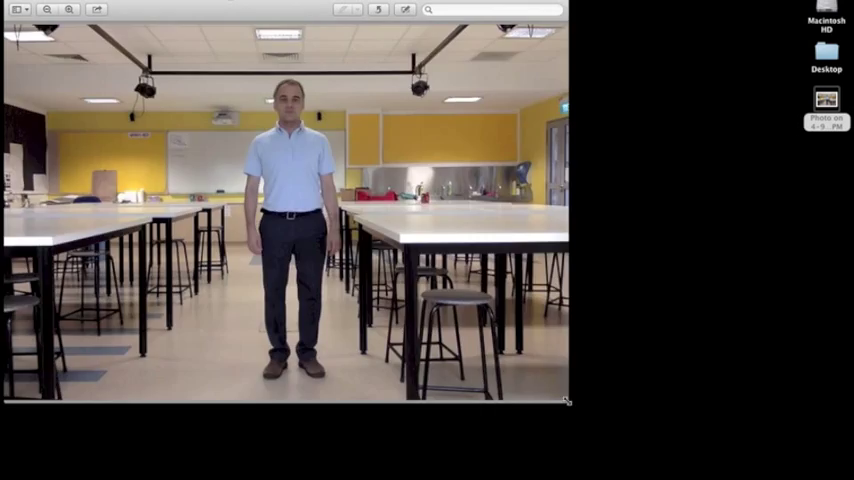
drag(568, 400, 420, 292)
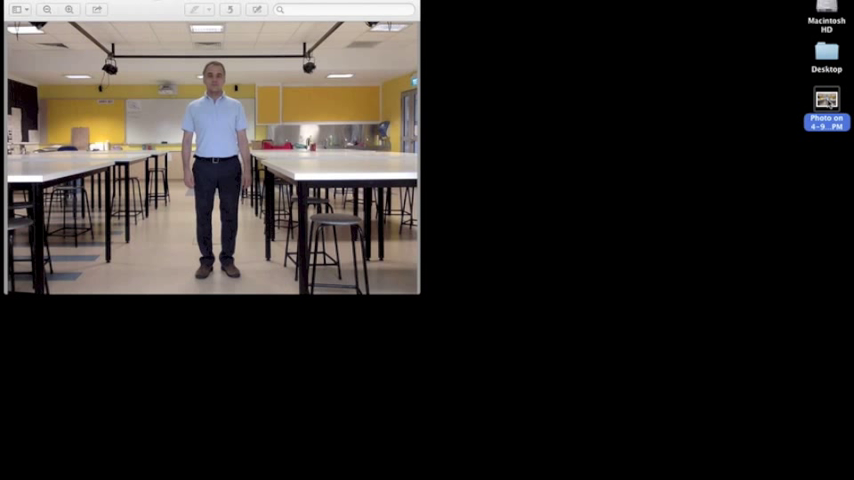
Open the photo file with TextEdit via Open With > Other… from Applications.
right_click(825, 100)
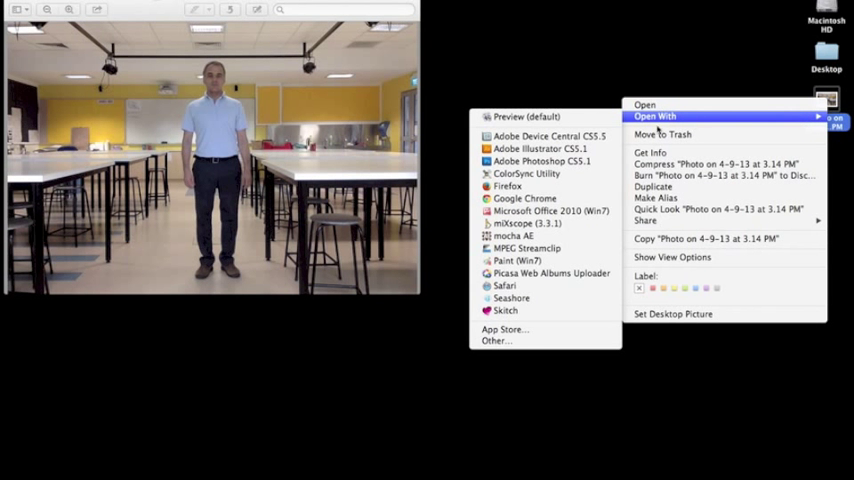
mouse_move(494, 341)
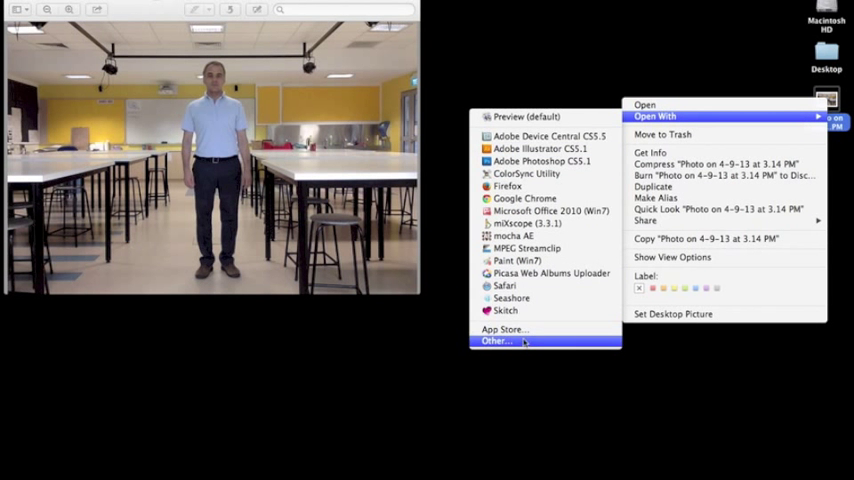
click(495, 341)
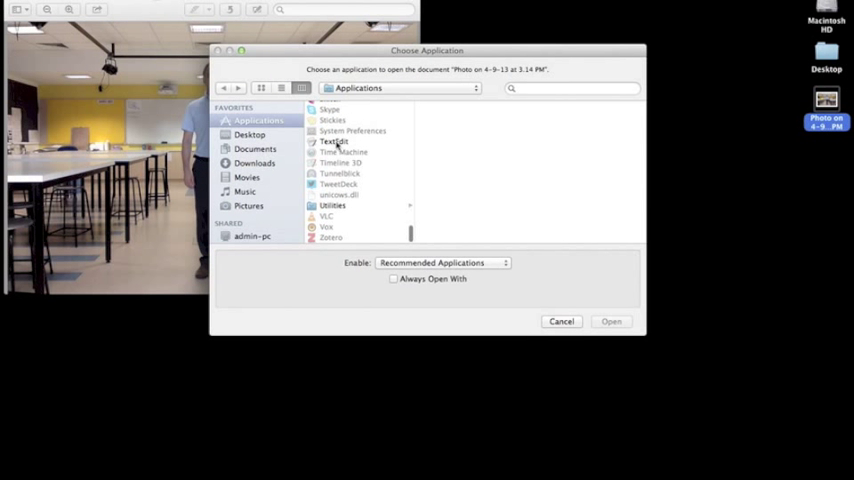
click(334, 141)
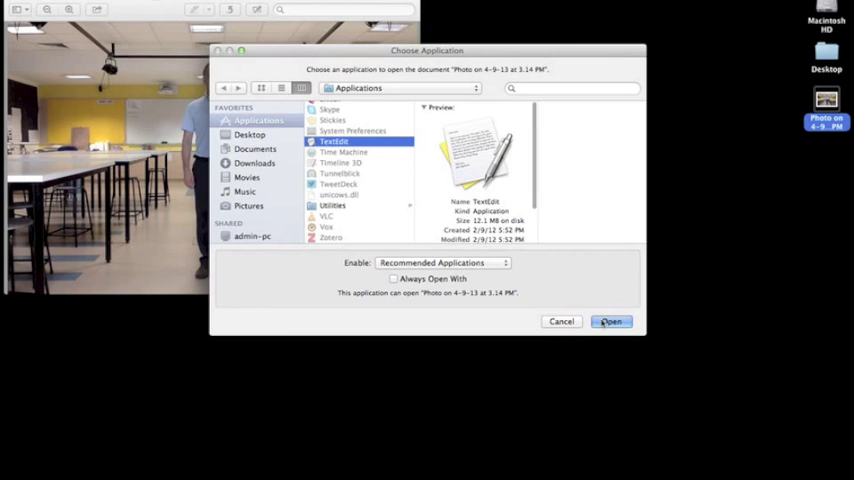
click(611, 321)
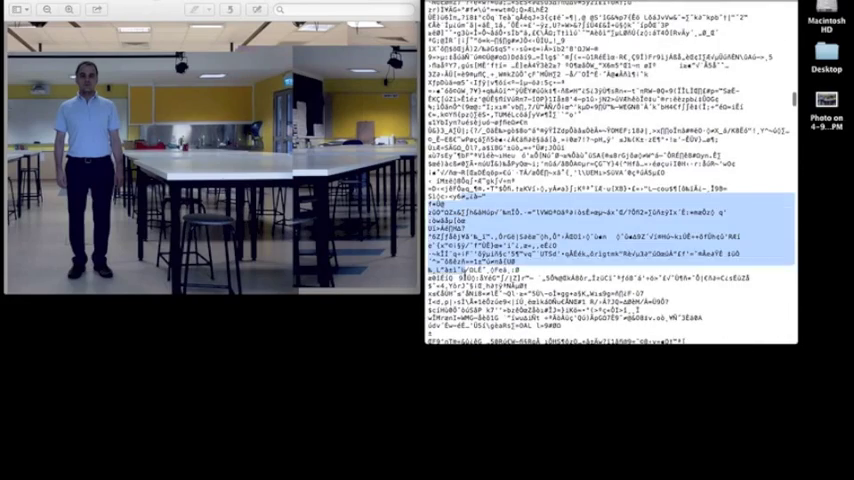
Scroll down through the garbled text where the copied block is pasted repeatedly.
scroll(down, 3)
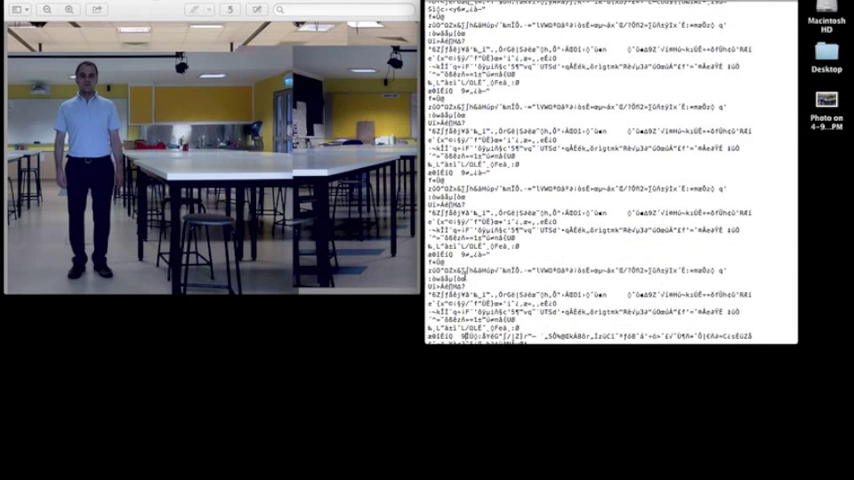